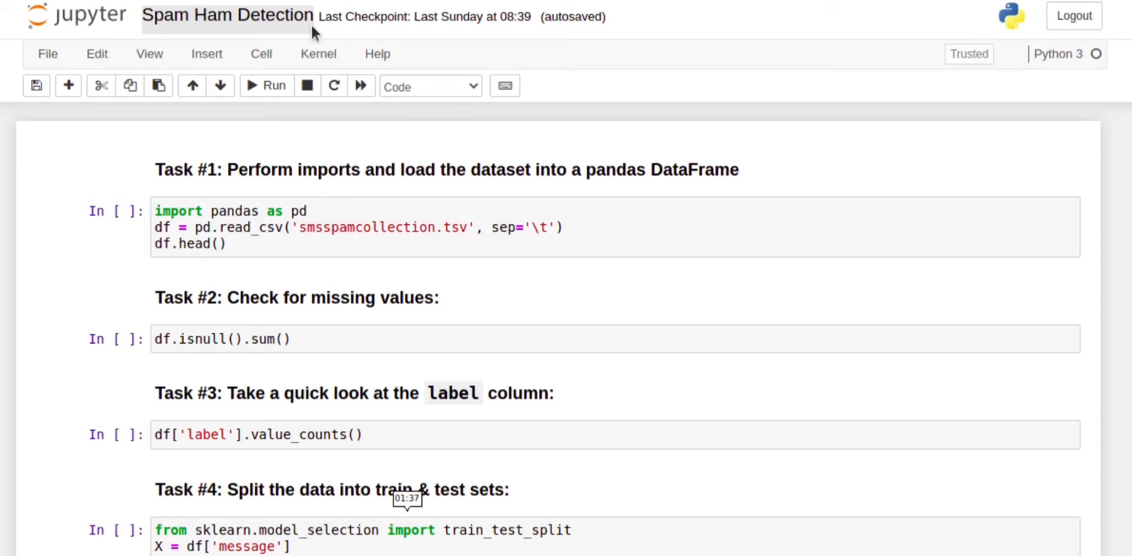
mouse_move(330, 227)
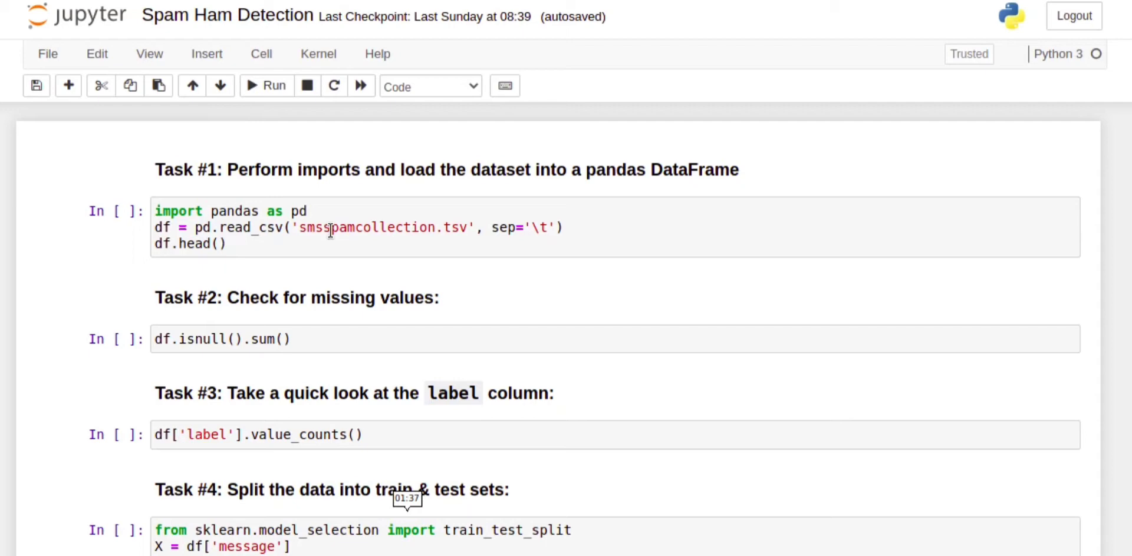
Run the Task #1 cell to read the SMS TSV with pandas and show df.head()
left_click(330, 227)
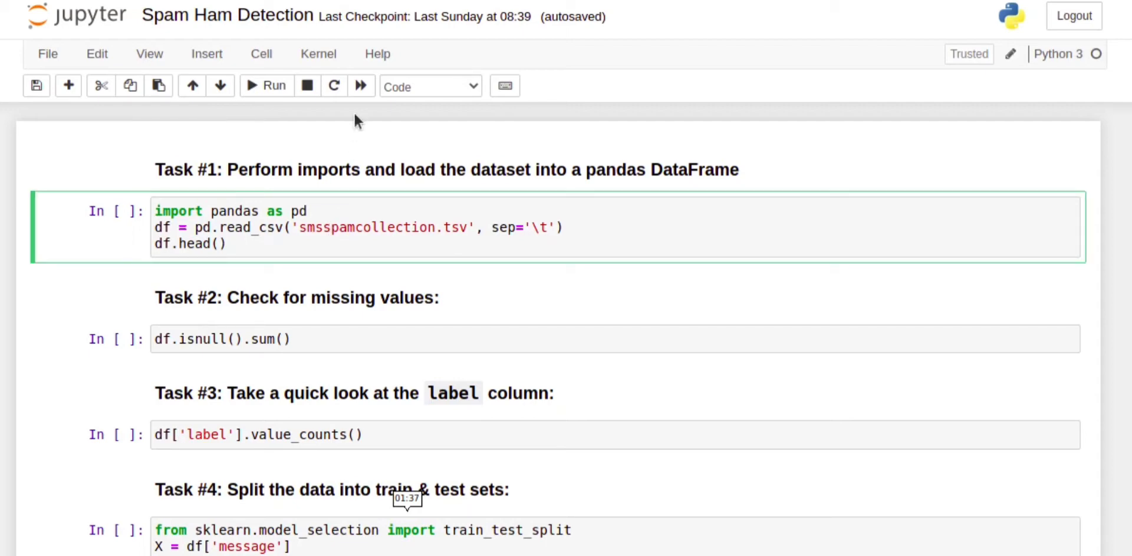
mouse_move(266, 86)
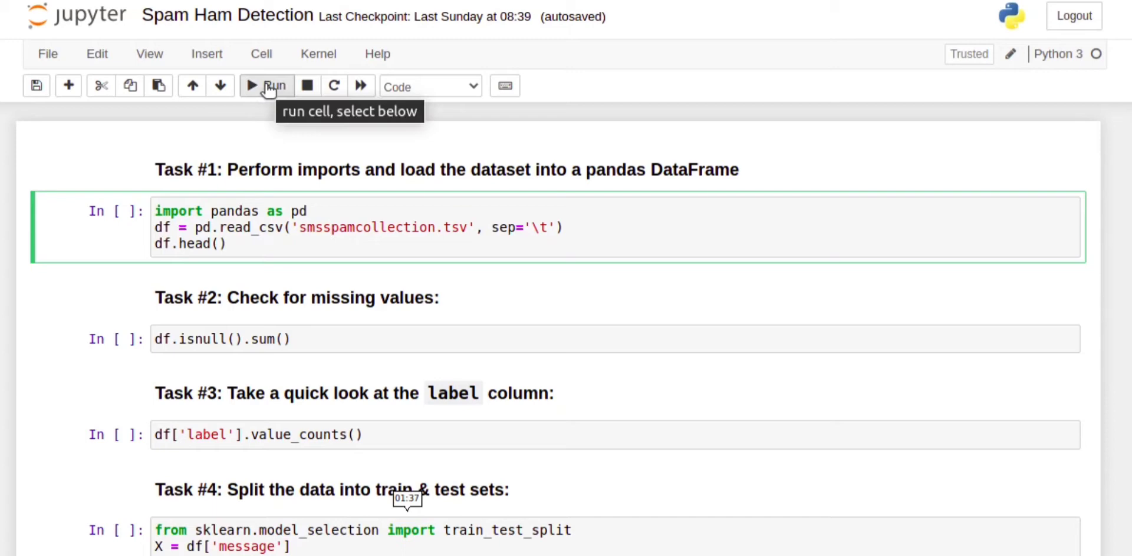
left_click(265, 86)
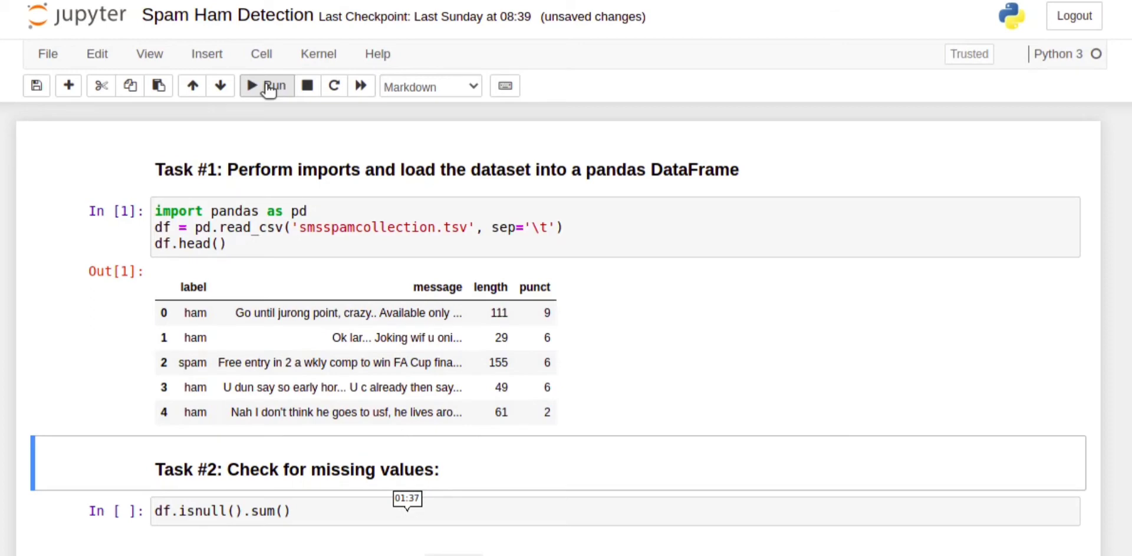
mouse_move(228, 295)
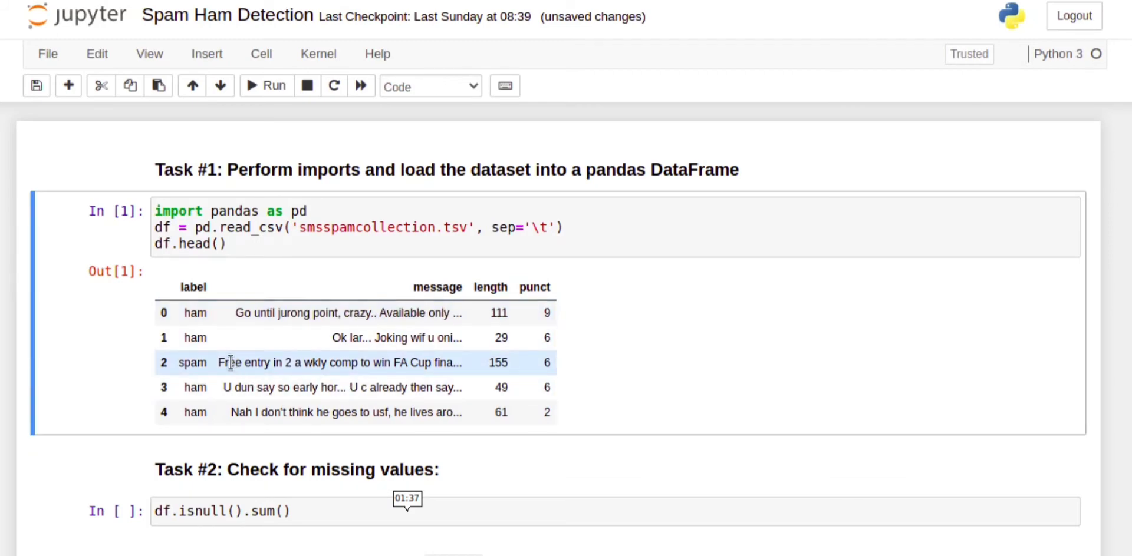
left_click_drag(217, 362, 310, 362)
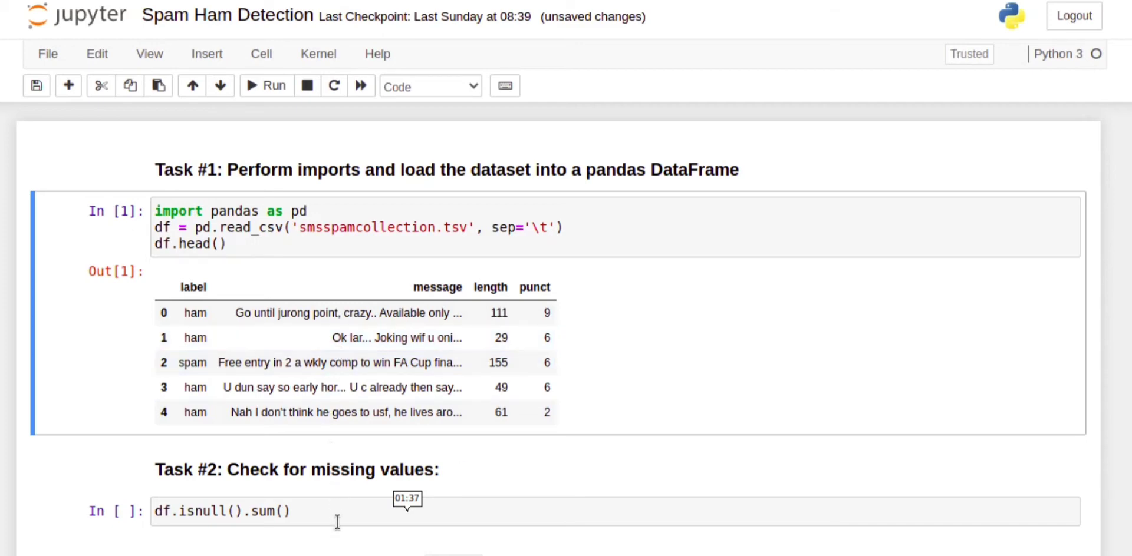
Run the missing-values check and value_counts, showing 4825 ham versus 747 spam
left_click(338, 523)
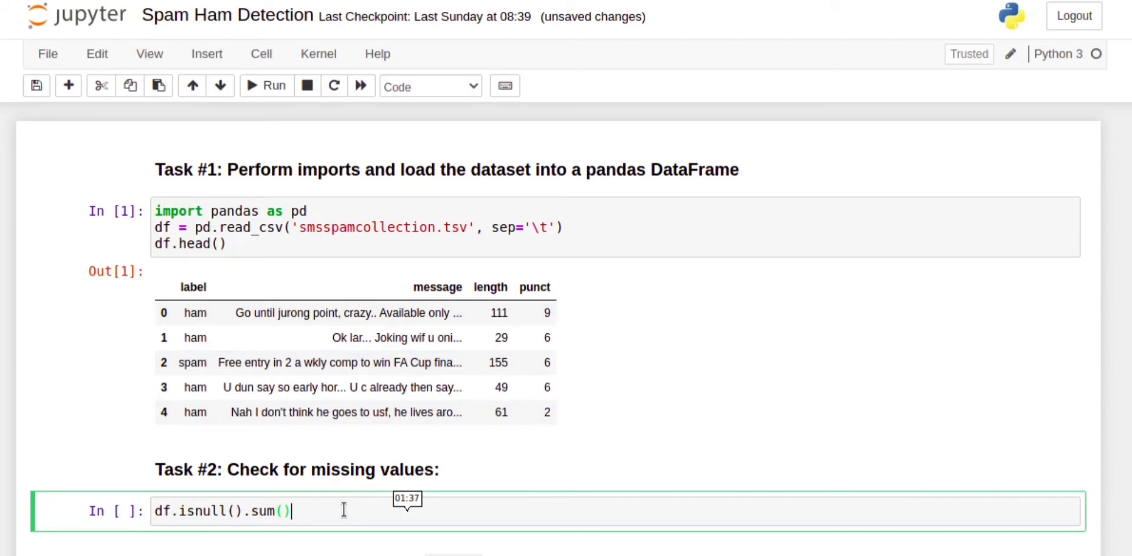
left_click(266, 85)
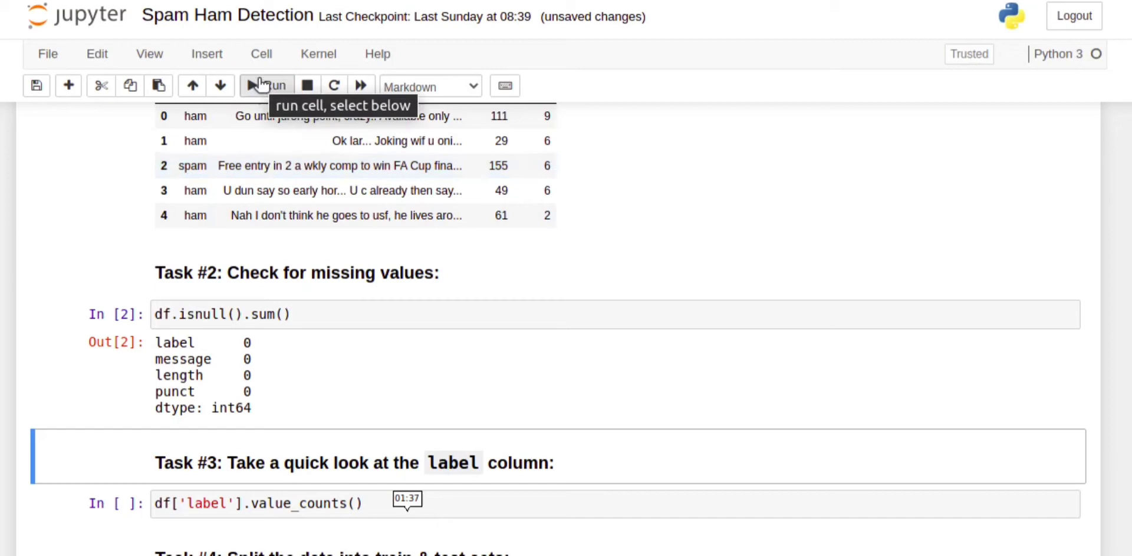
left_click(266, 85)
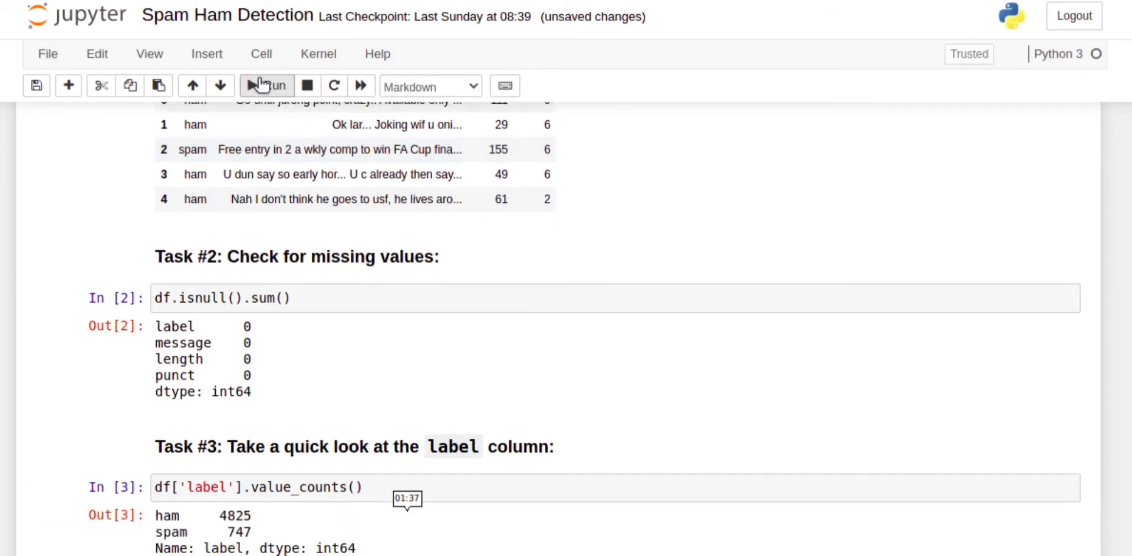
scroll("down", 3)
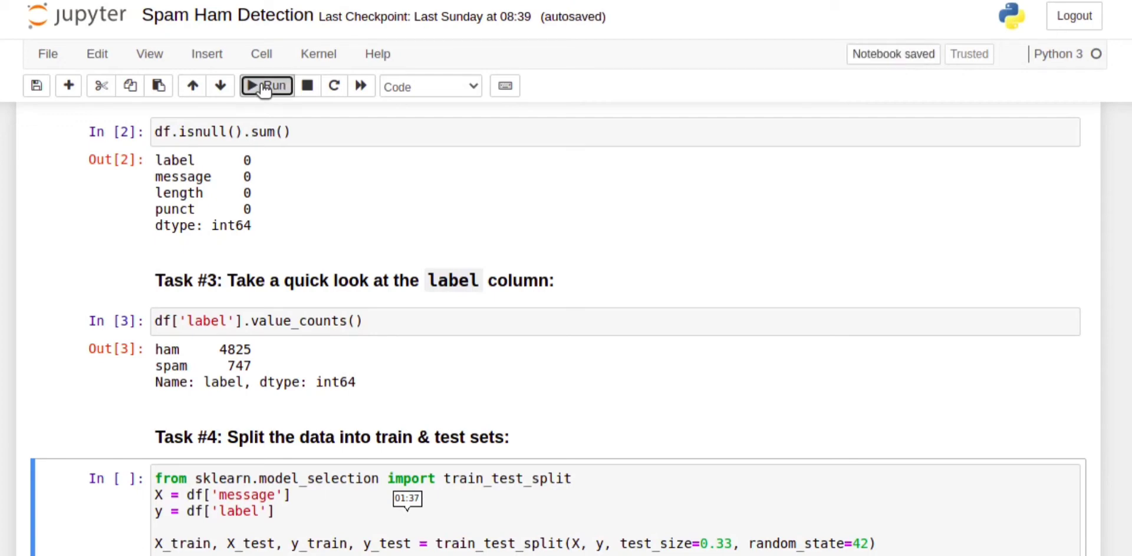
Run the train/test split and the len cells, giving 3733 training messages
left_click(266, 86)
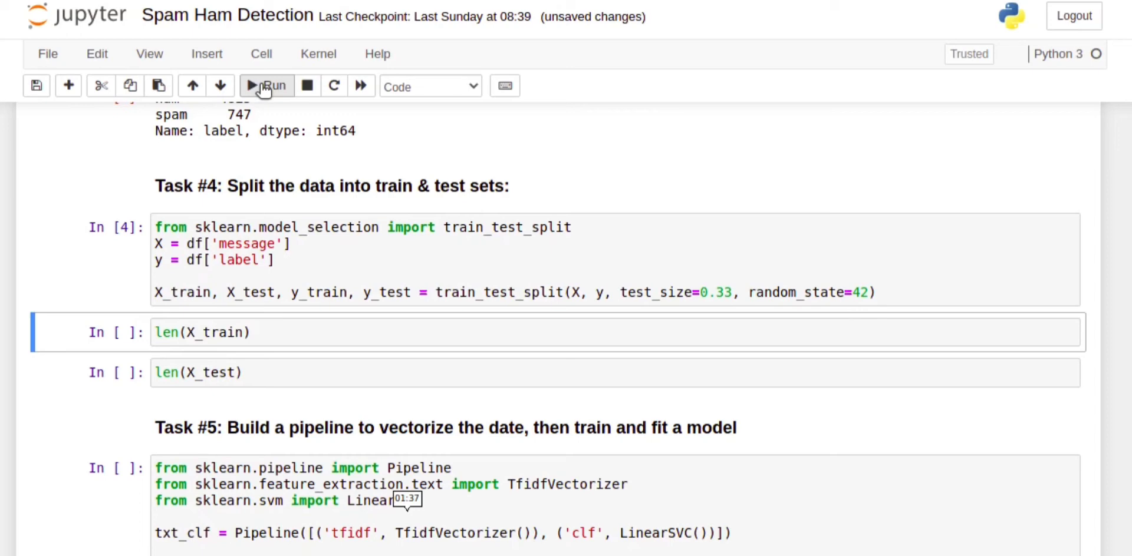
left_click(266, 86)
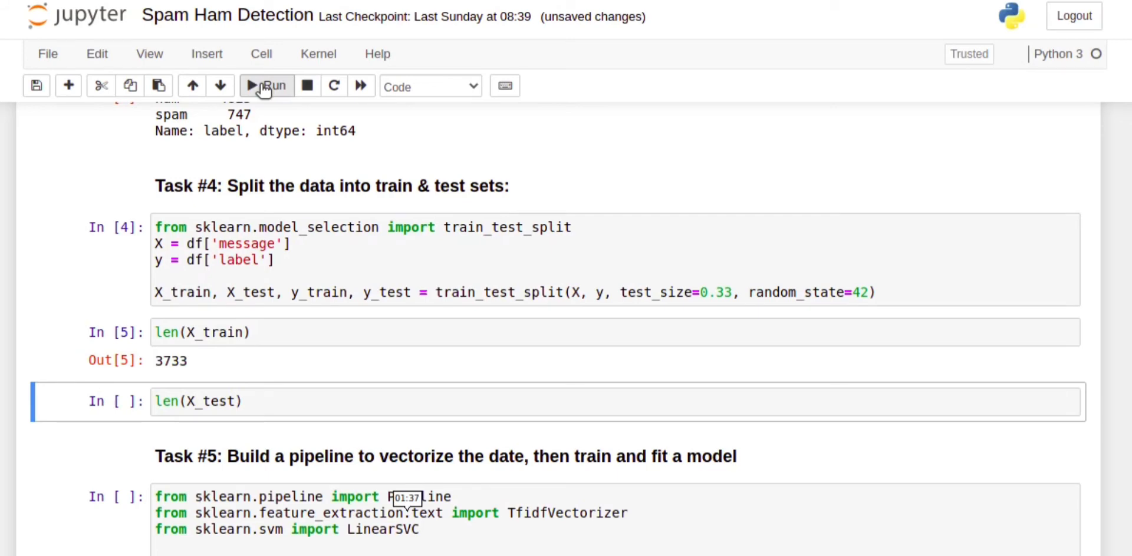
left_click(267, 87)
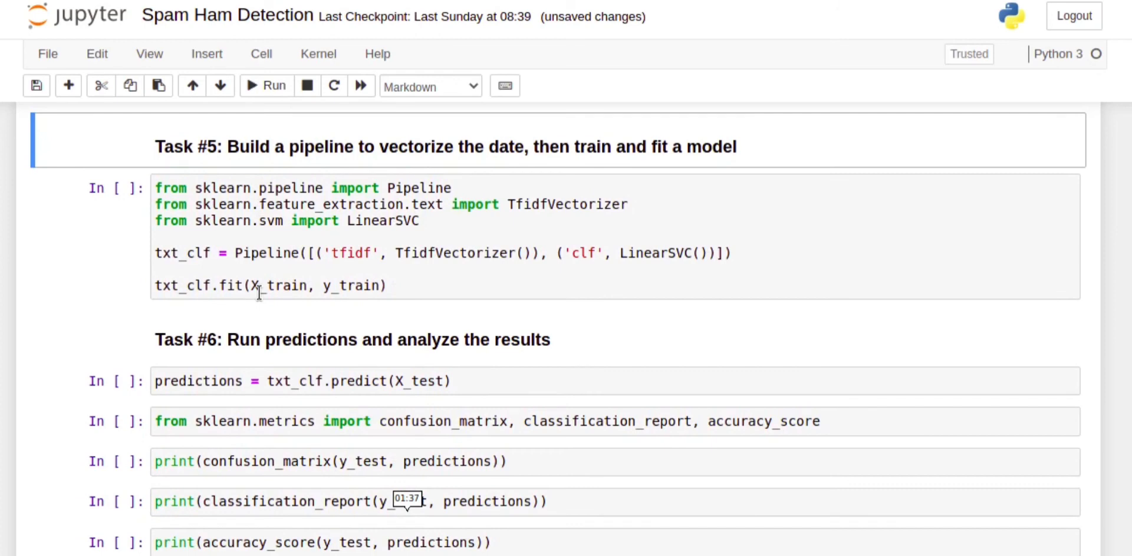
mouse_move(411, 87)
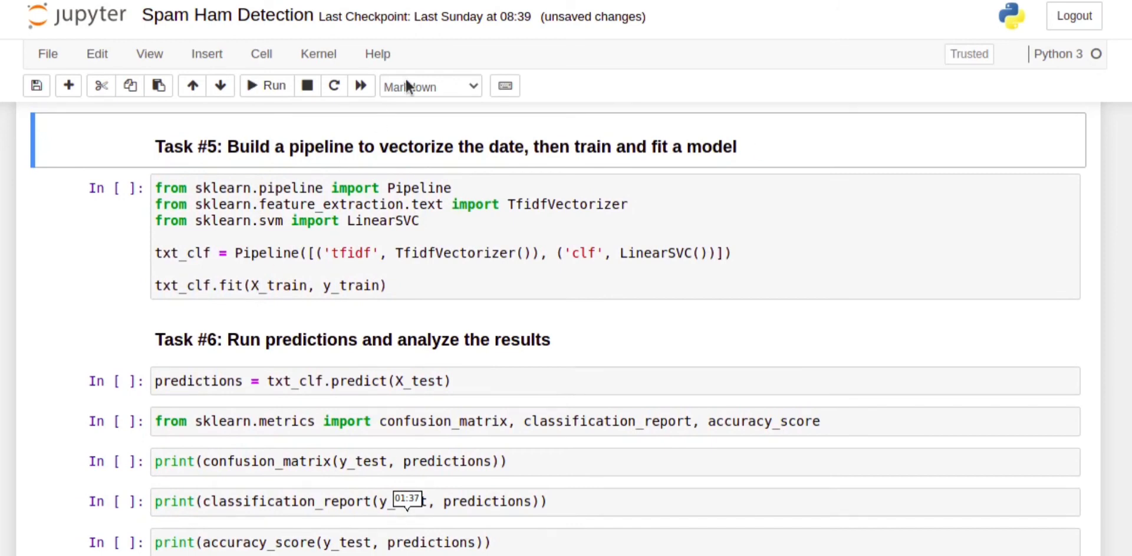
mouse_move(264, 94)
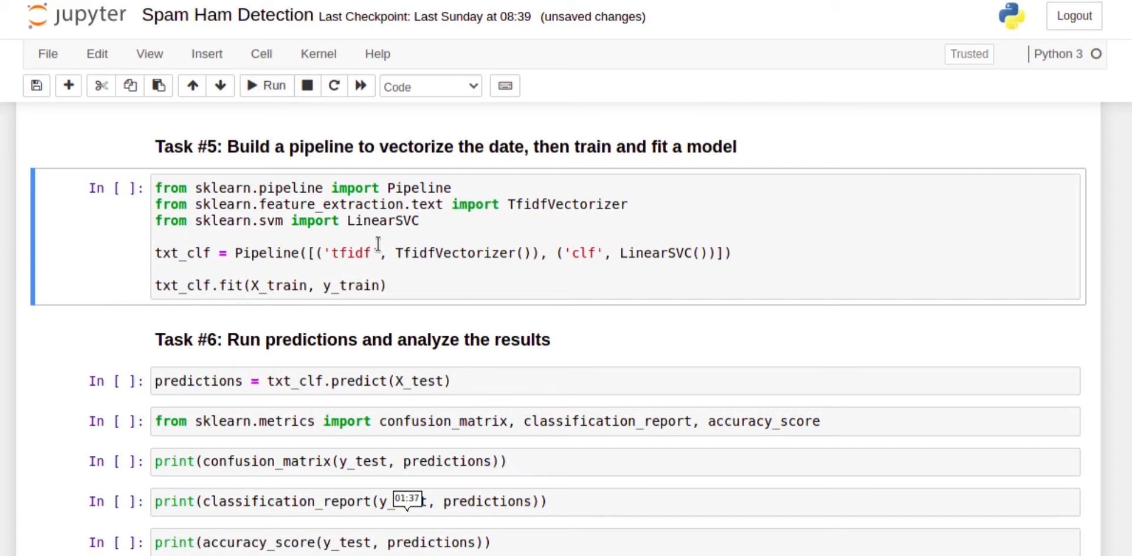
mouse_move(550, 235)
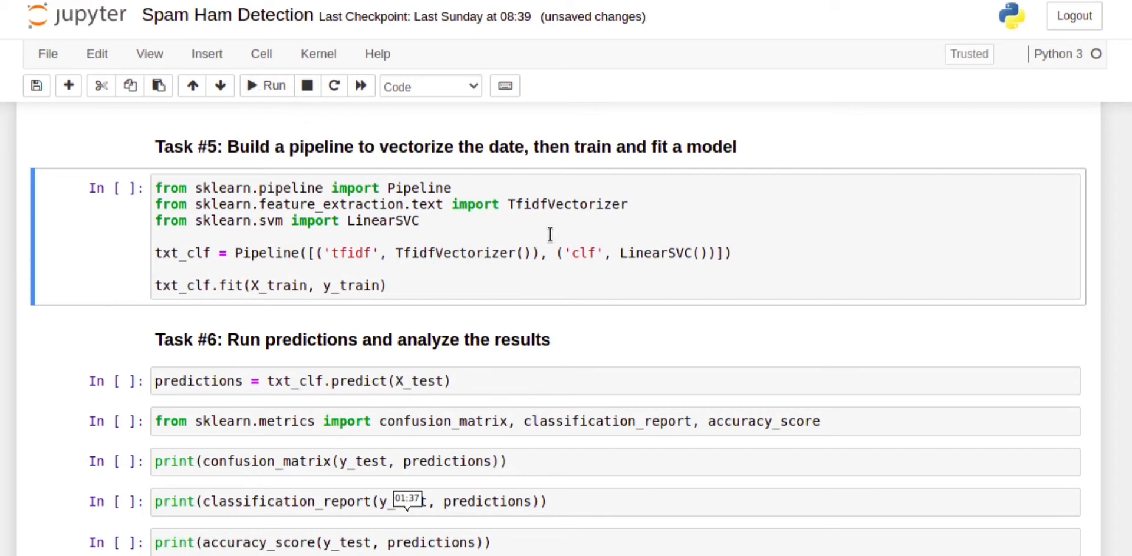
mouse_move(646, 246)
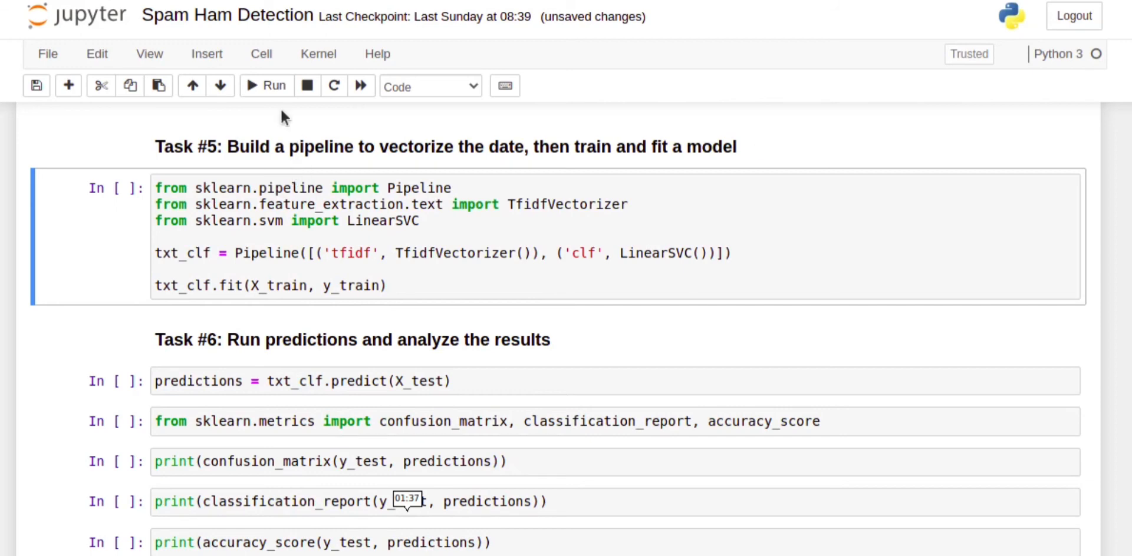
Run the Task #5 cell to fit the txt_clf TF-IDF LinearSVC pipeline on X_train
left_click(264, 86)
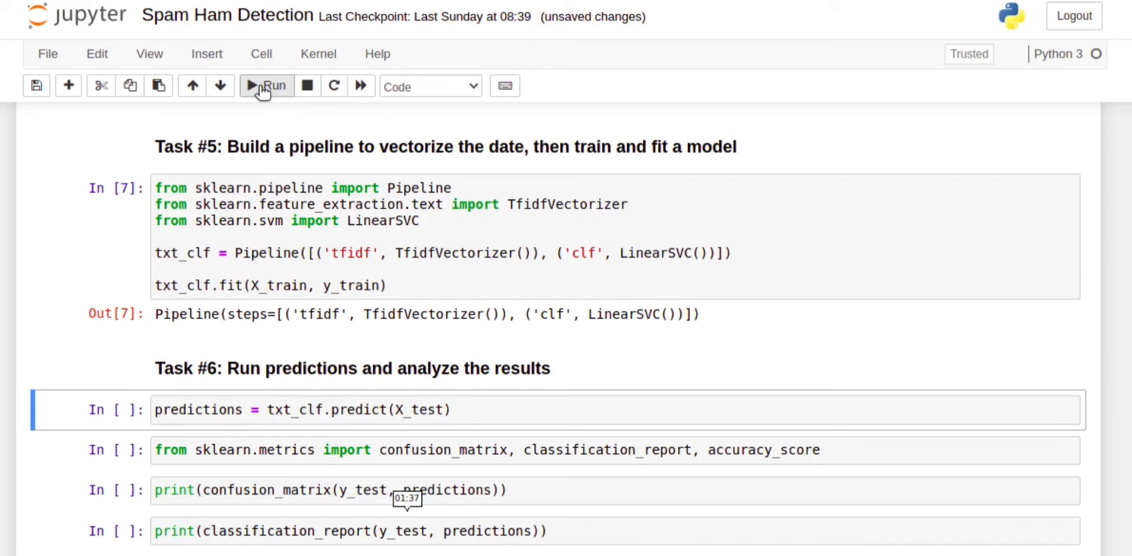
Run the predictions cell on X_test and the sklearn.metrics import cell
left_click(266, 86)
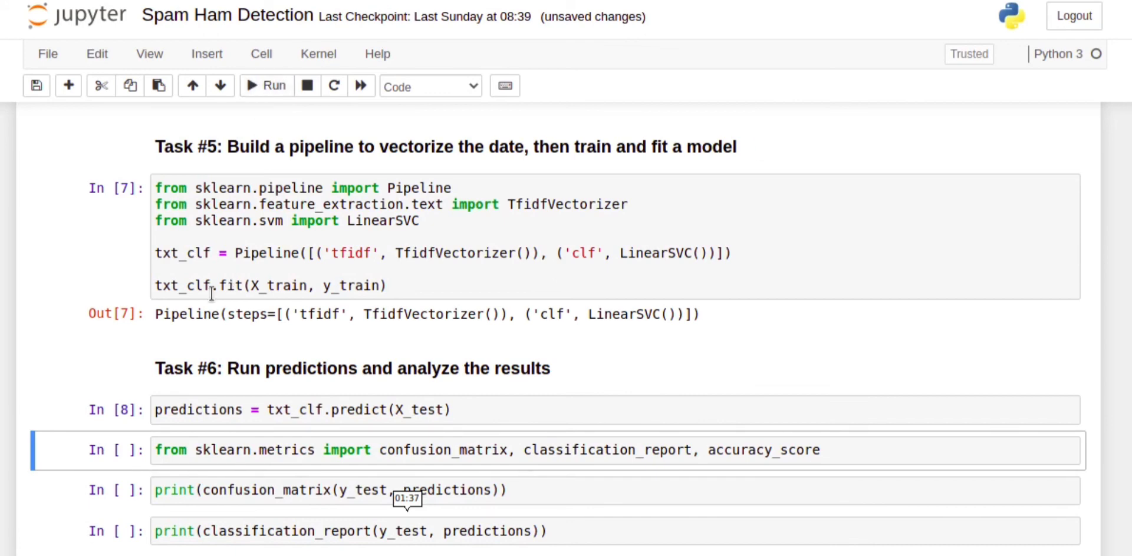
scroll("down", 3)
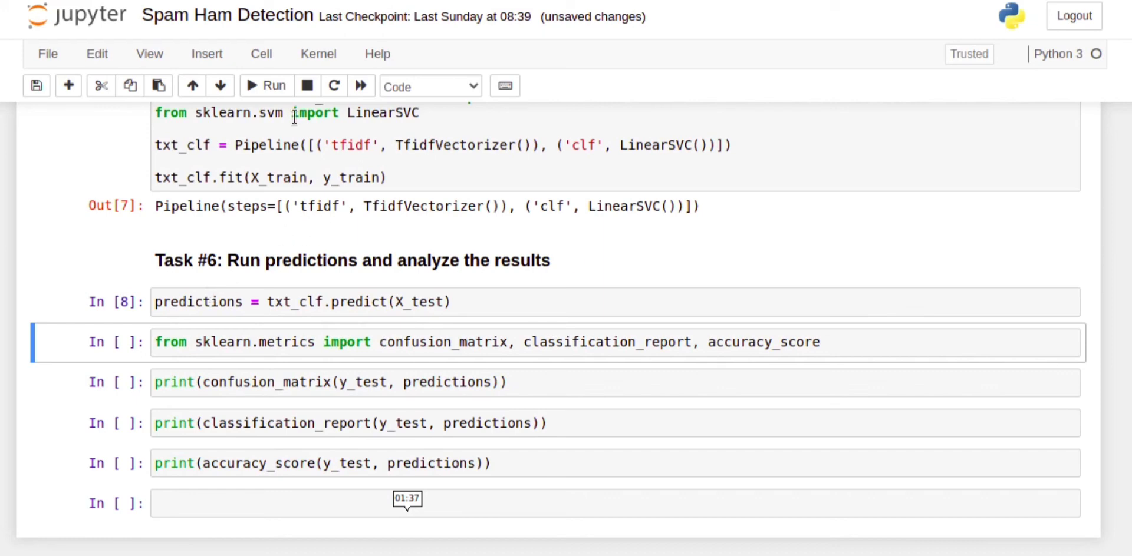
left_click(266, 86)
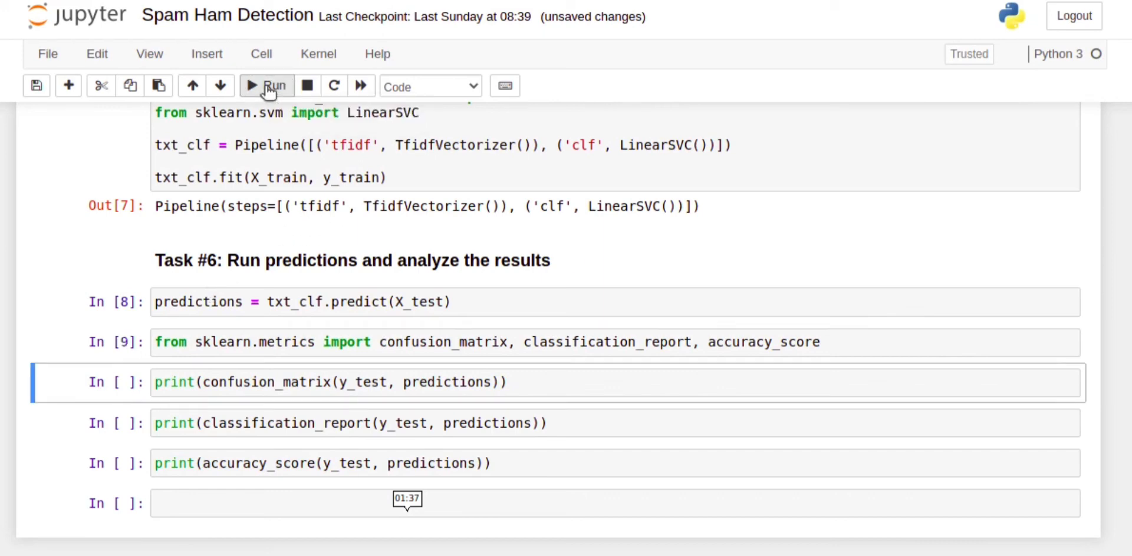
Run the confusion_matrix, classification_report and accuracy_score cells, showing about 0.9897 accuracy
left_click(266, 86)
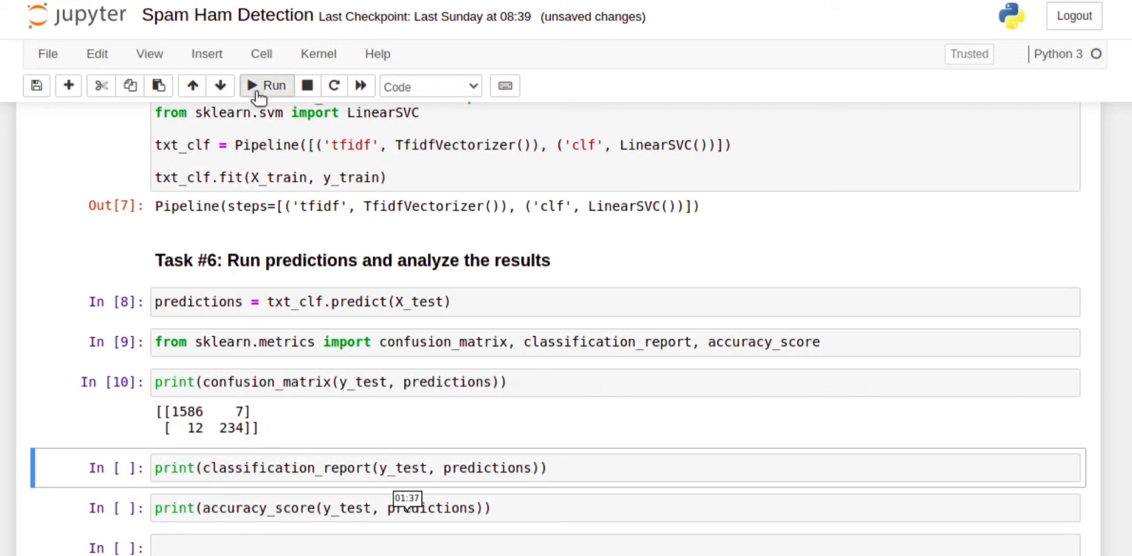
left_click(267, 86)
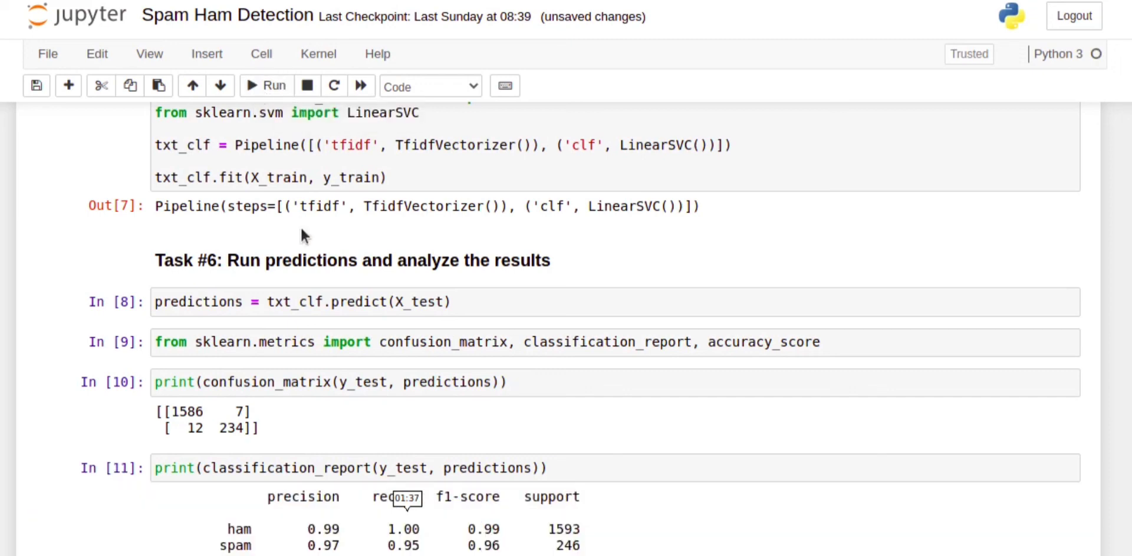
scroll("down", 3)
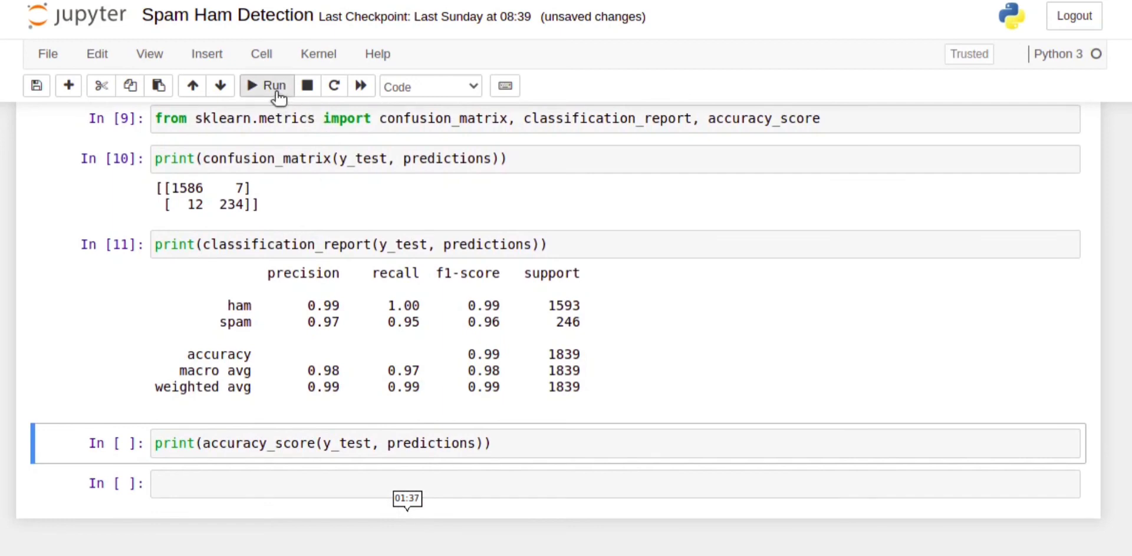
left_click(266, 86)
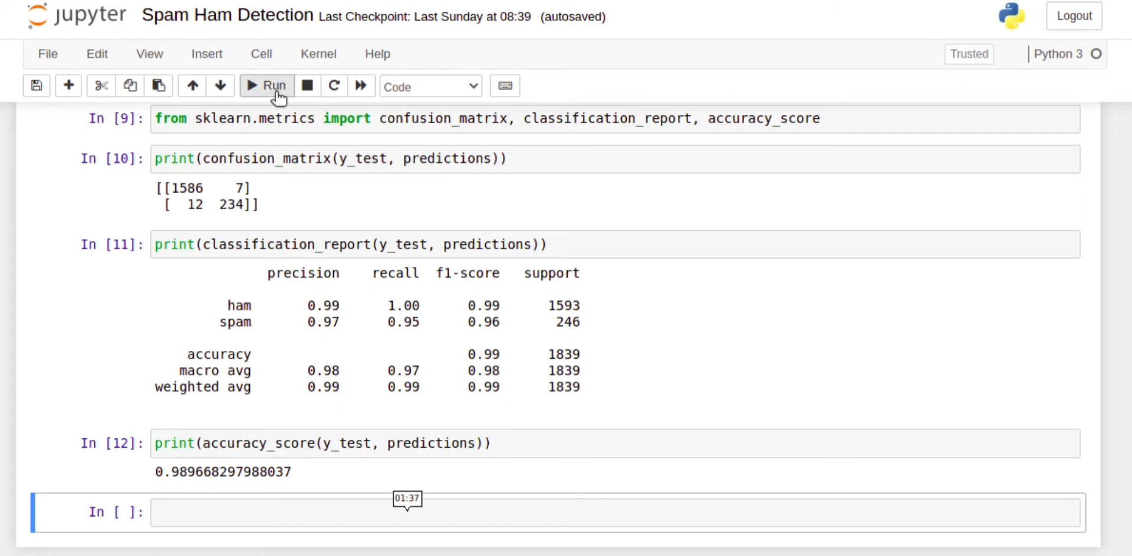
scroll("up", 3)
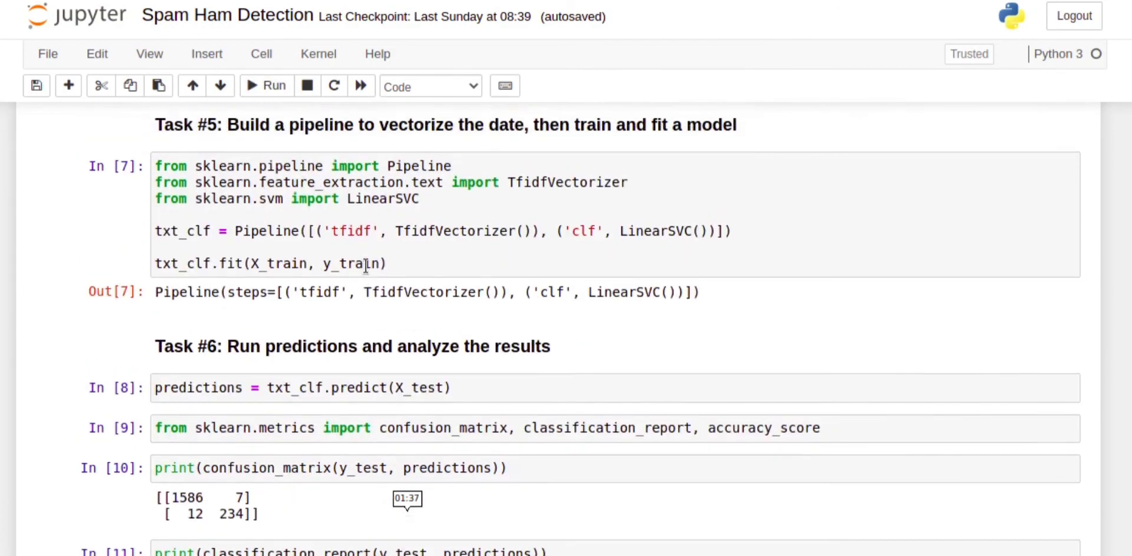